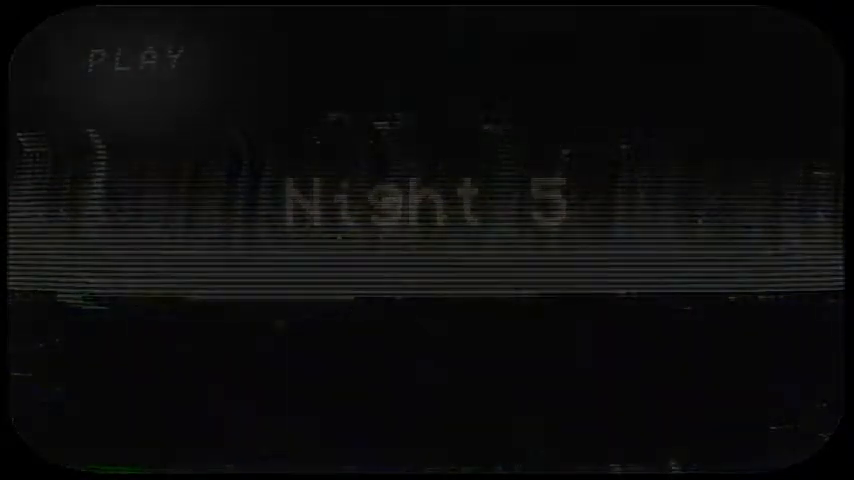
- Start Night 5 from the title screen and load into the office at 12AM
click(137, 57)
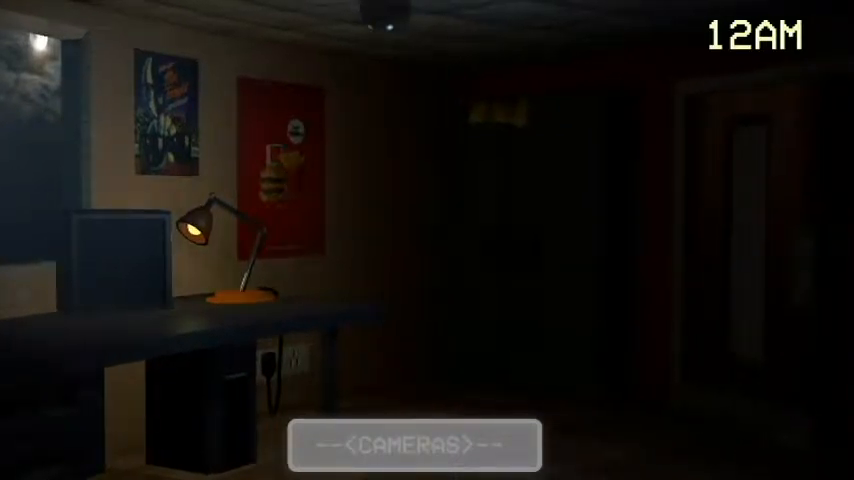
- Hold out until 1AM, then raise the camera monitor with the CAMERAS bar
click(412, 444)
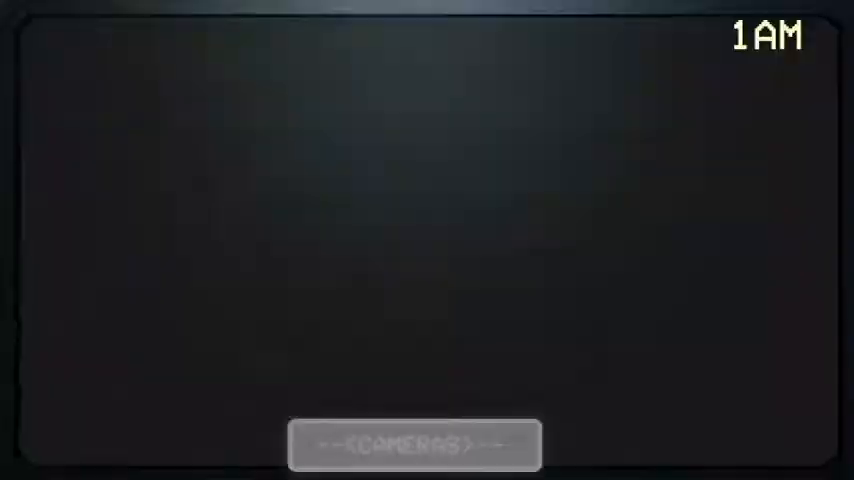
- Lower the camera monitor and keep watch from the office through to 2AM
click(413, 445)
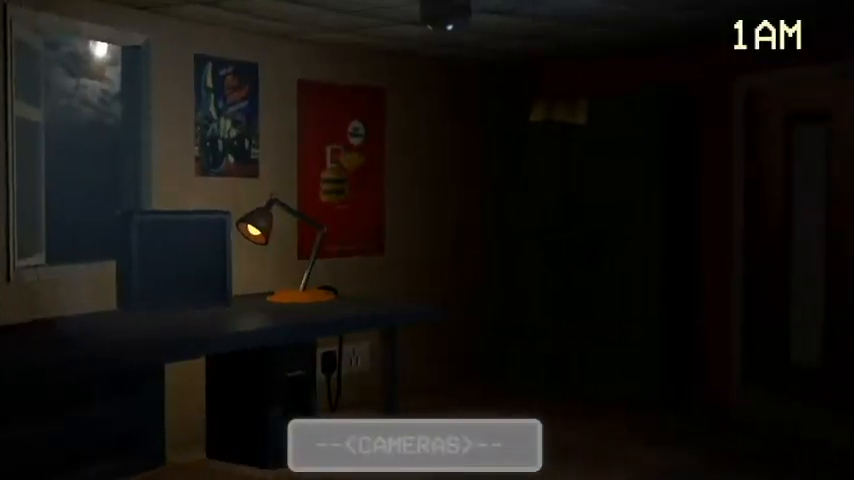
click(416, 442)
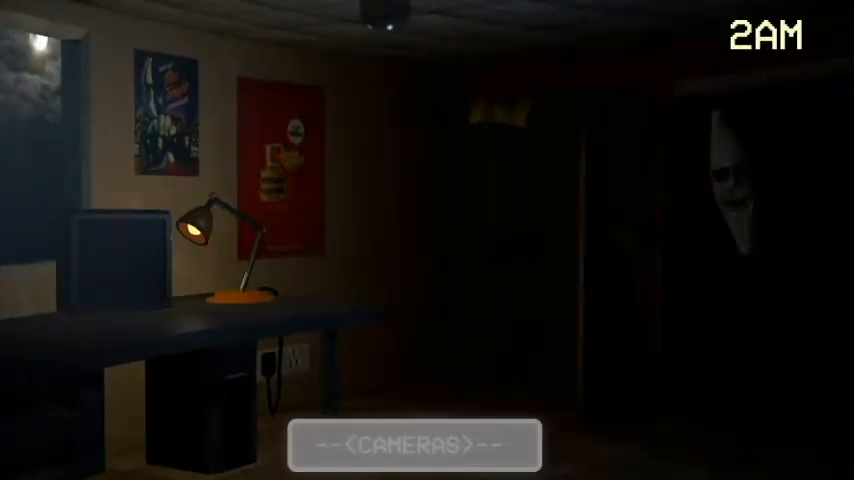
click(414, 445)
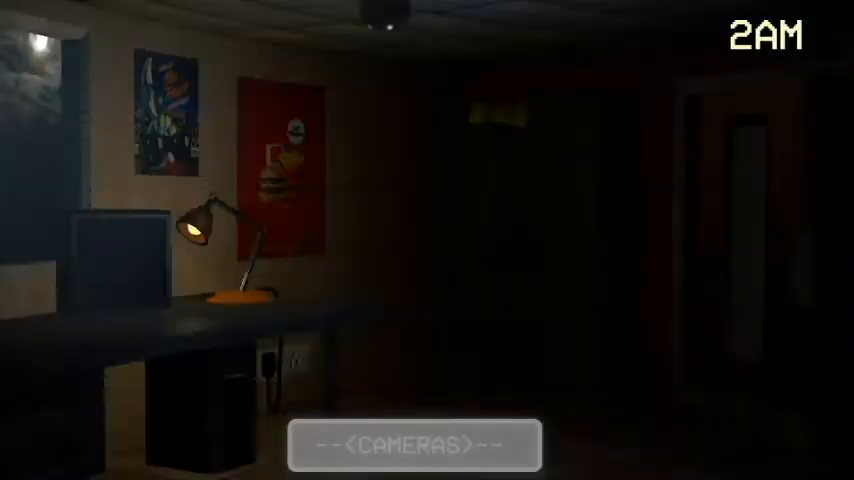
click(414, 444)
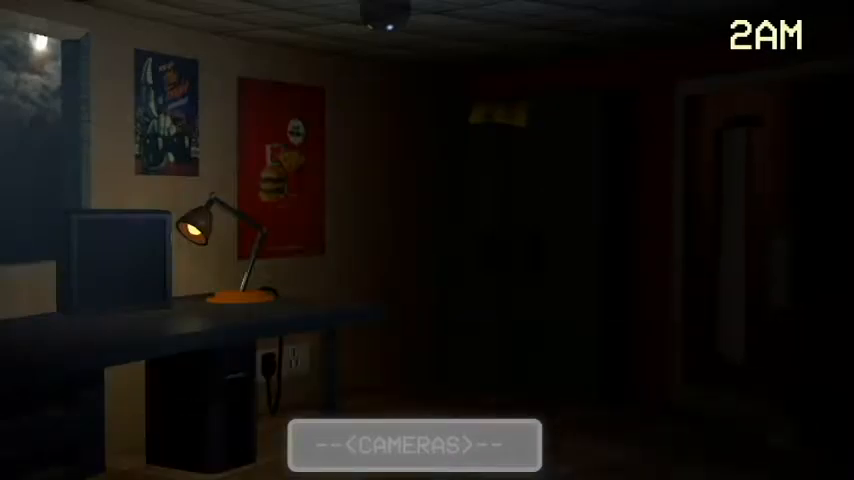
- Wait past 3AM, then raise the camera monitor showing a feed and the building map
click(414, 442)
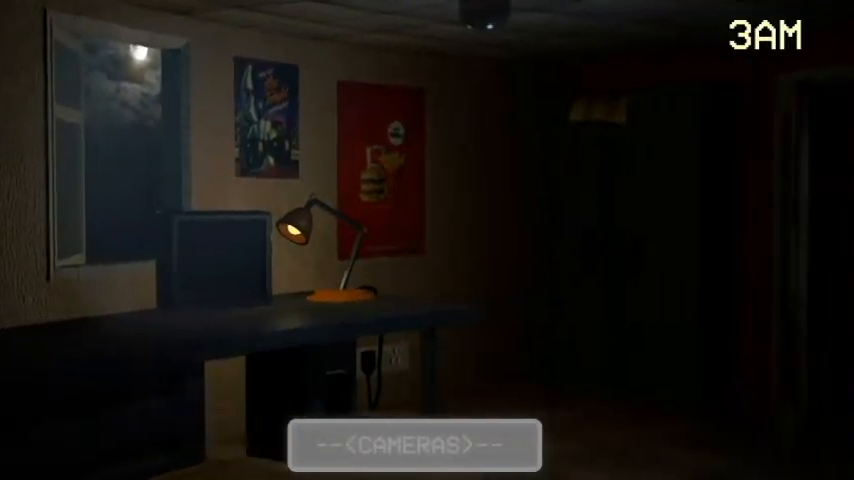
click(414, 444)
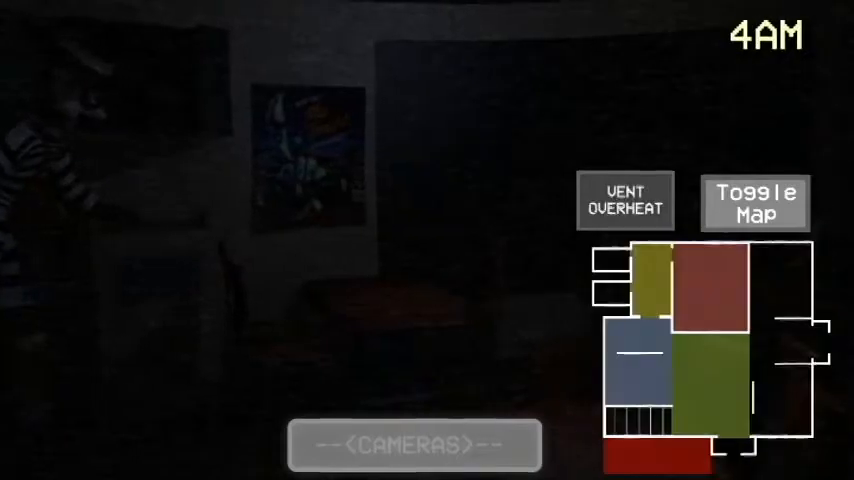
- Switch map areas, re-raise the camera feeds and view a different room's camera at 5AM
click(626, 200)
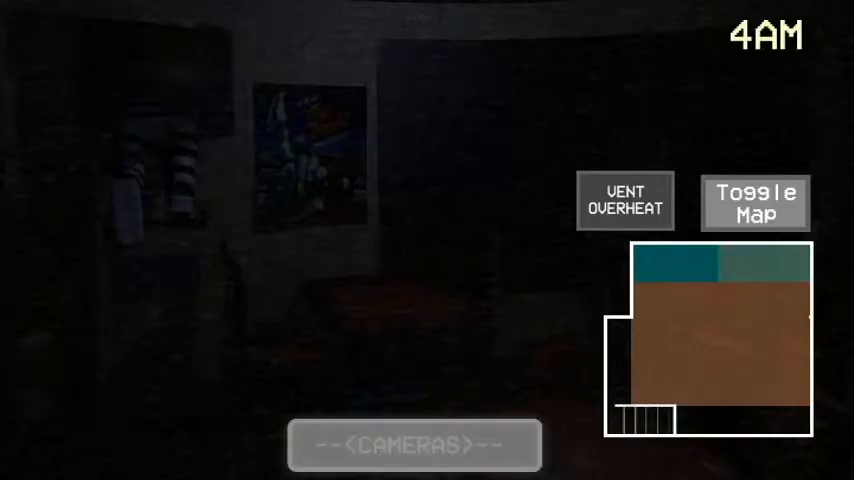
click(626, 201)
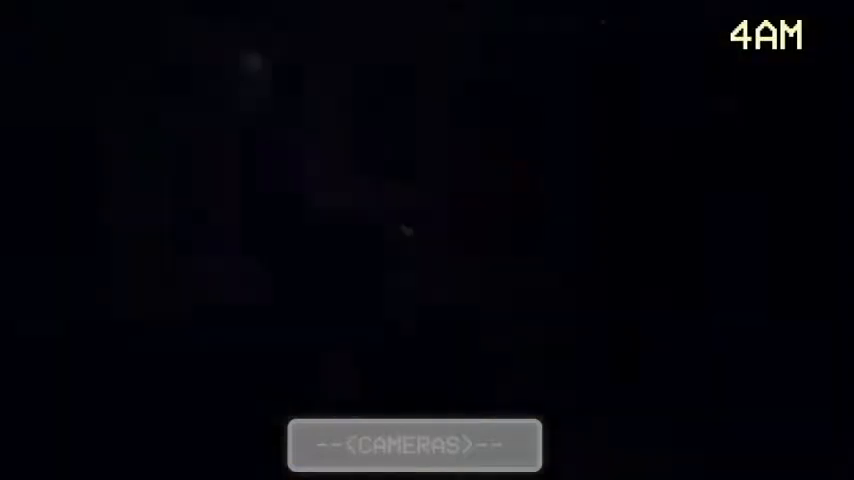
click(413, 445)
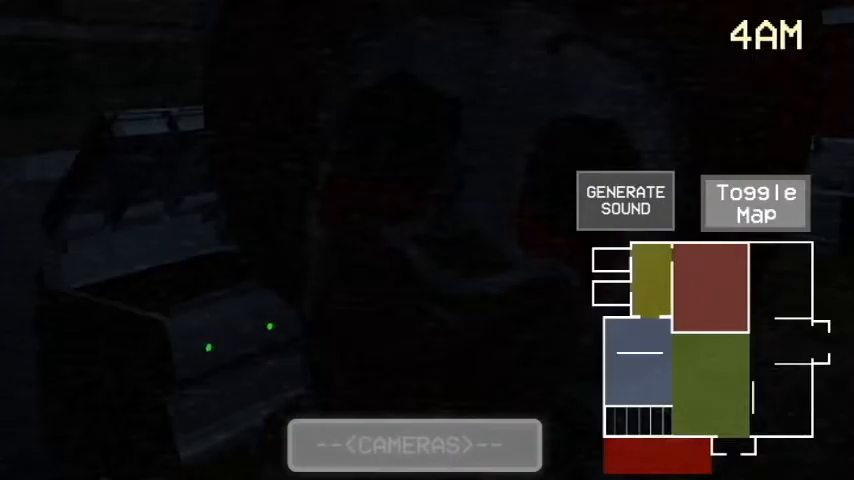
click(756, 201)
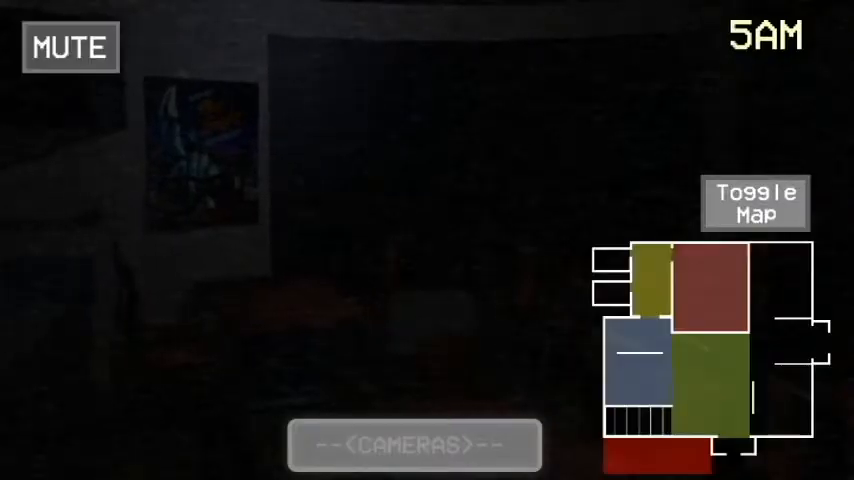
- Lower the camera monitor and look right toward the office doorway at 5AM
click(751, 203)
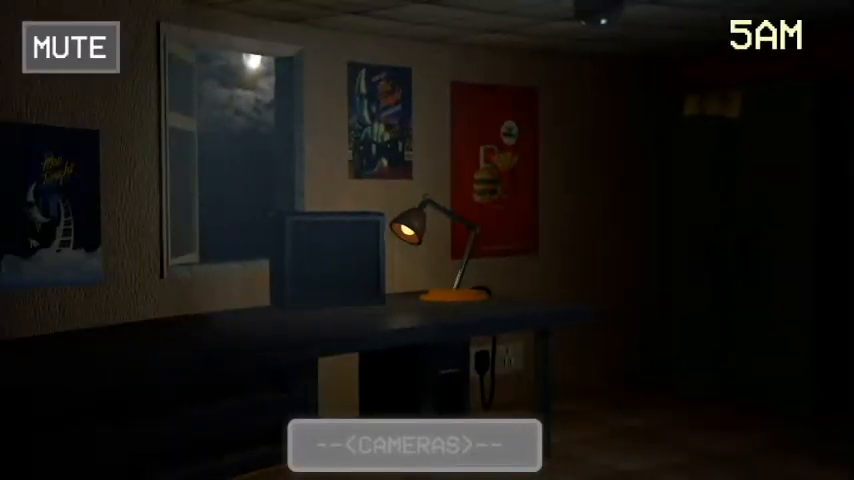
click(413, 443)
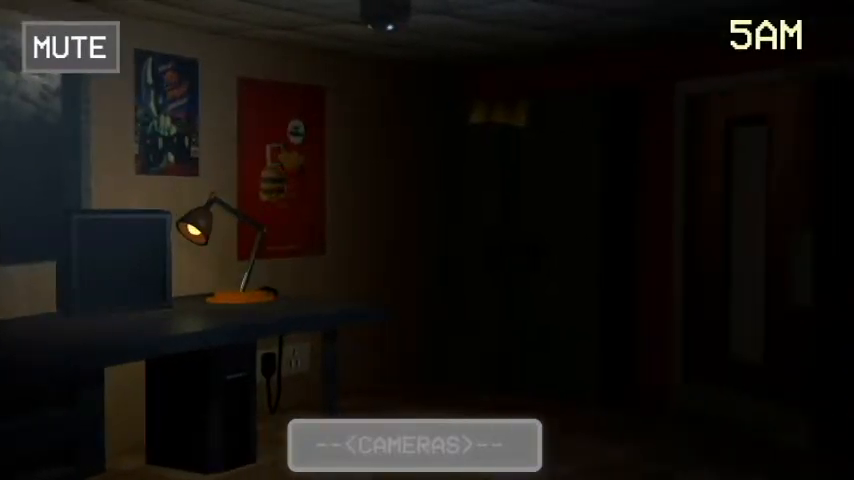
click(414, 441)
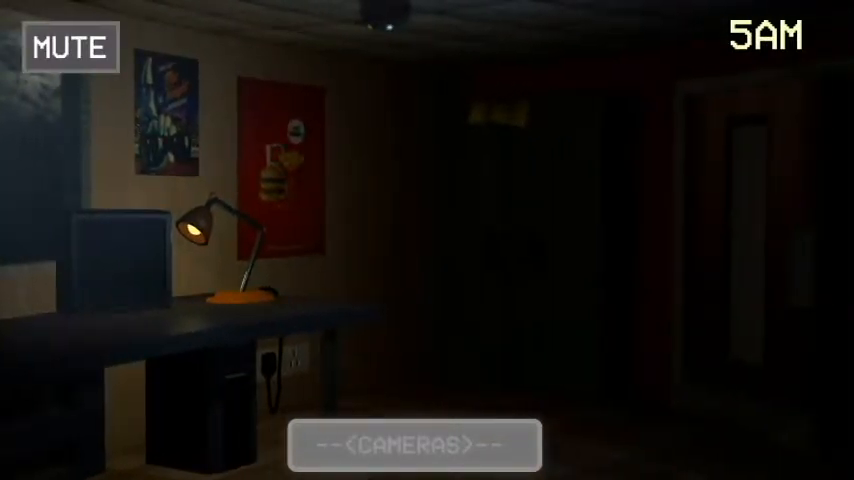
click(409, 442)
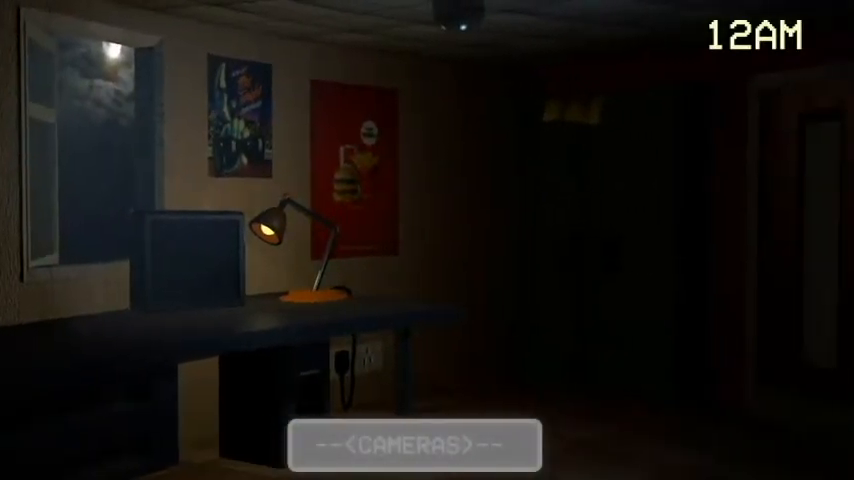
- Turn back toward the desk and window, then raise the camera monitor at 12AM
click(414, 444)
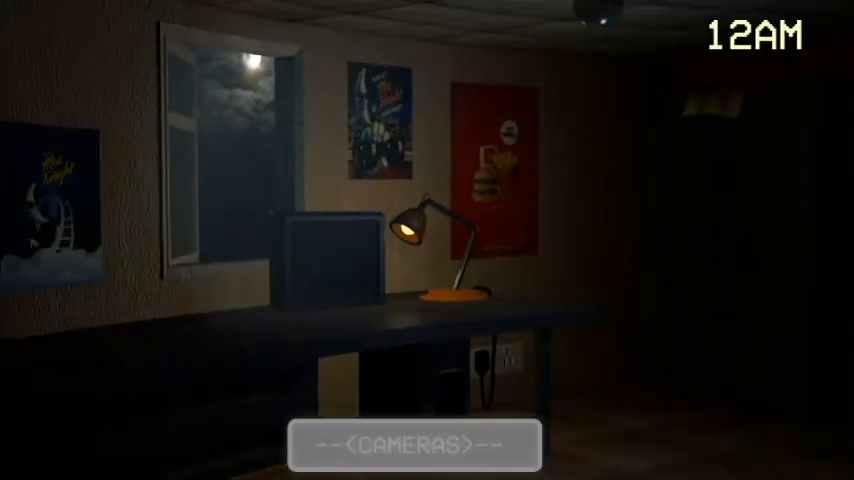
click(413, 444)
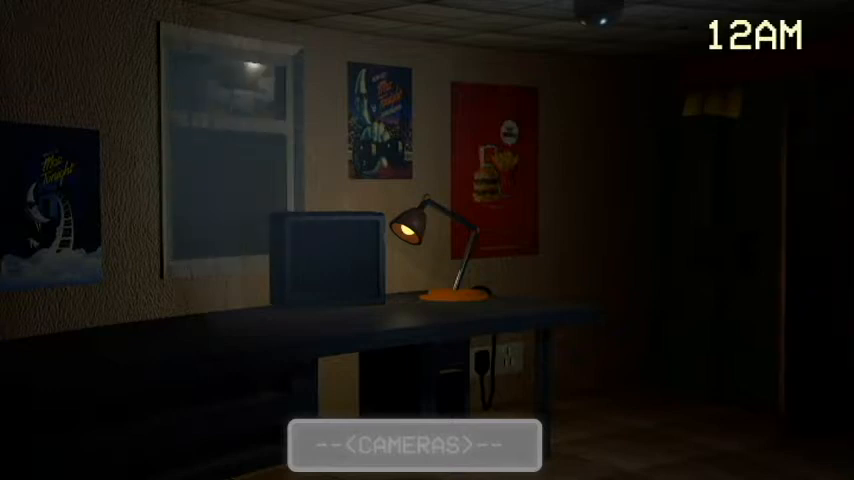
click(414, 446)
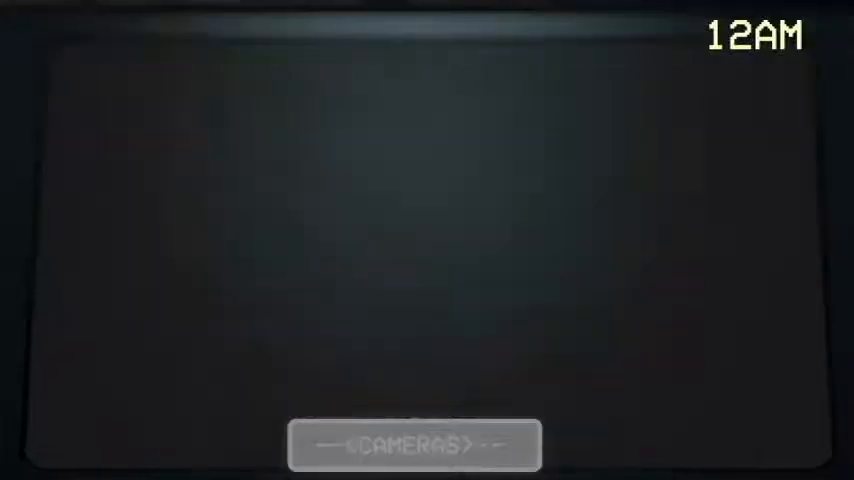